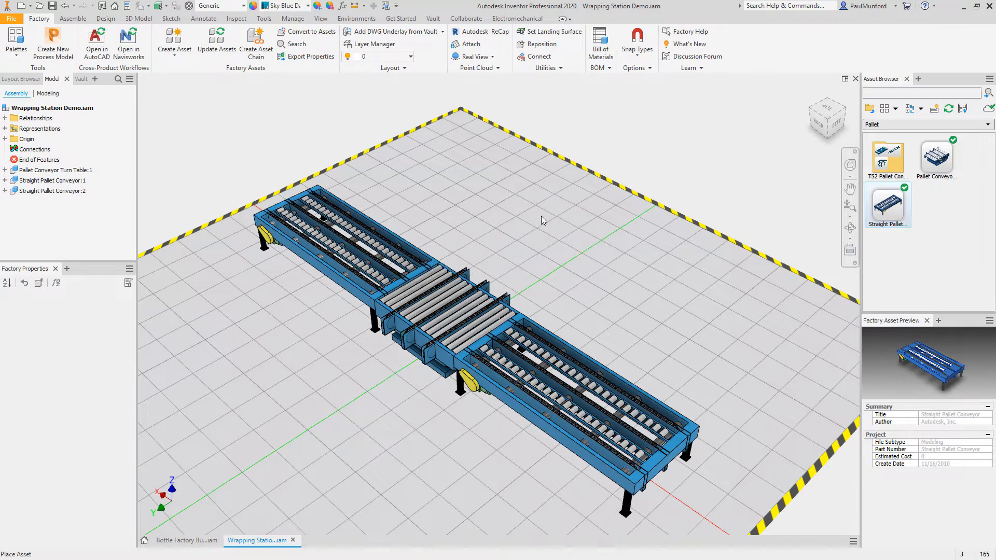
Set the pallet conveyor turn table's Height to 750 in Factory Properties.
{"action": "left_click", "coordinate": [56, 169]}
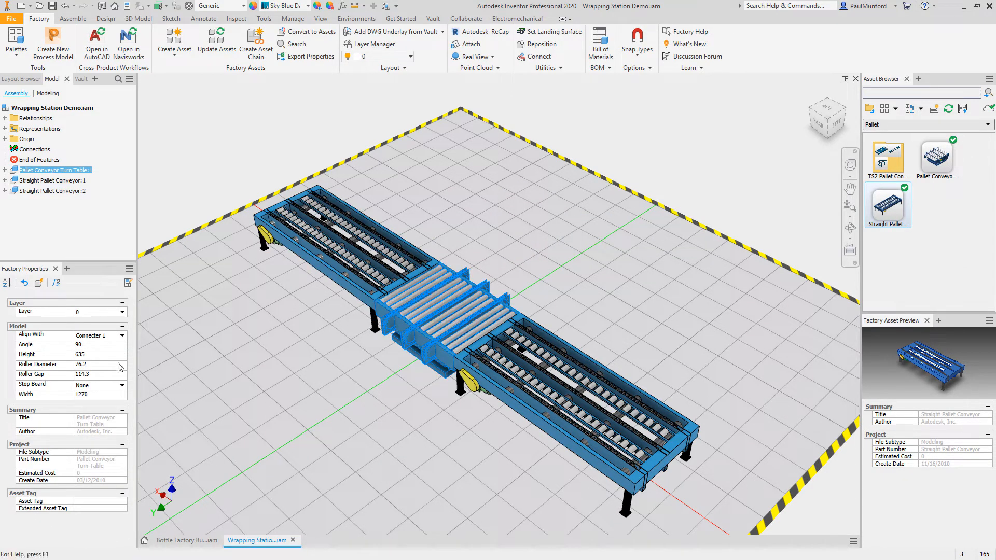
{"action": "type", "text": "750"}
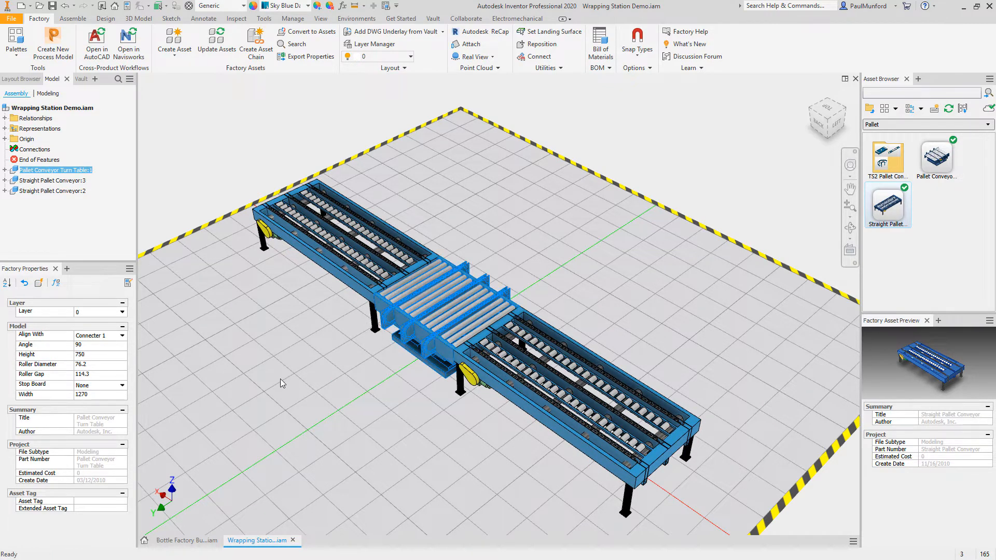
Search the Asset Browser for 'wrapping' and choose the TD_Wrapping Station asset.
{"action": "left_click", "coordinate": [921, 91]}
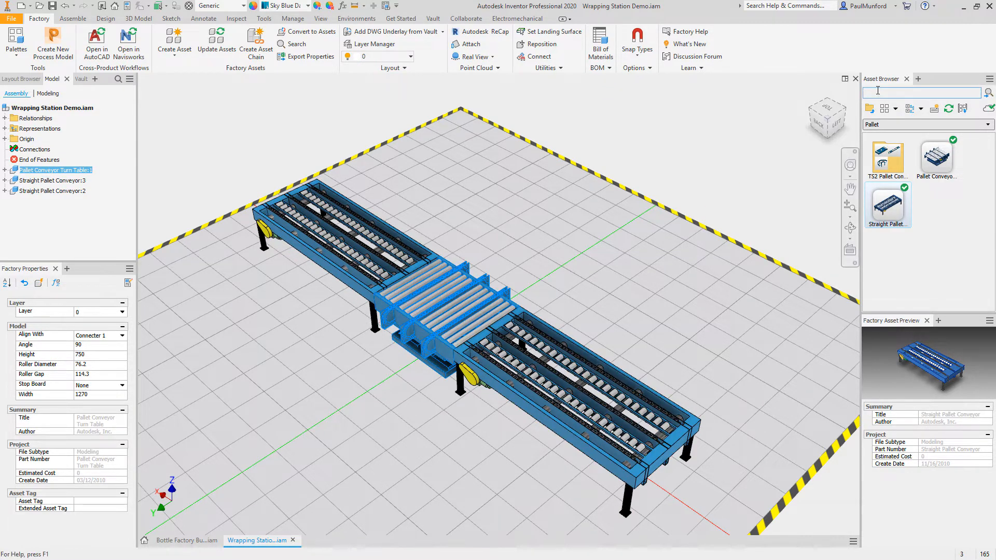
{"action": "type", "text": "wrapping"}
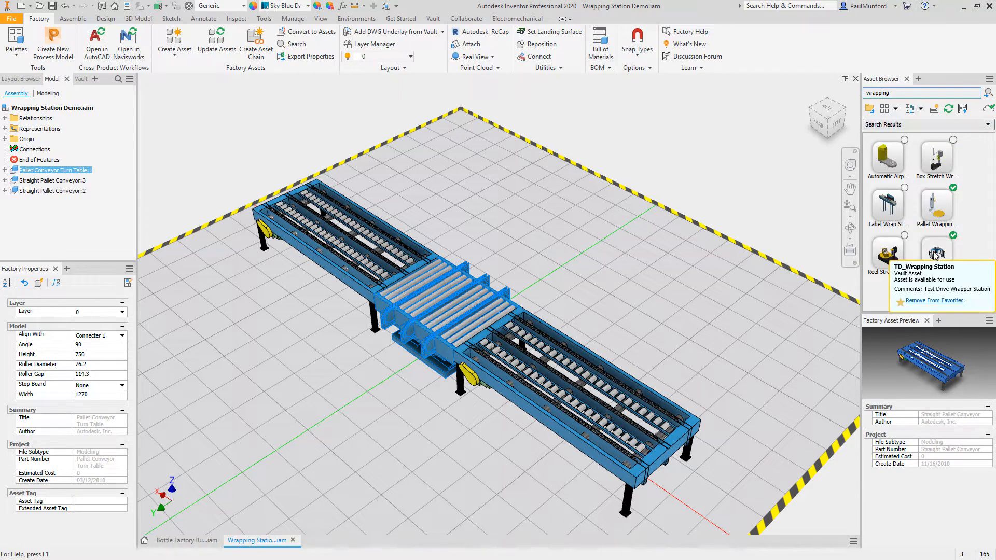
{"action": "left_click", "coordinate": [936, 254]}
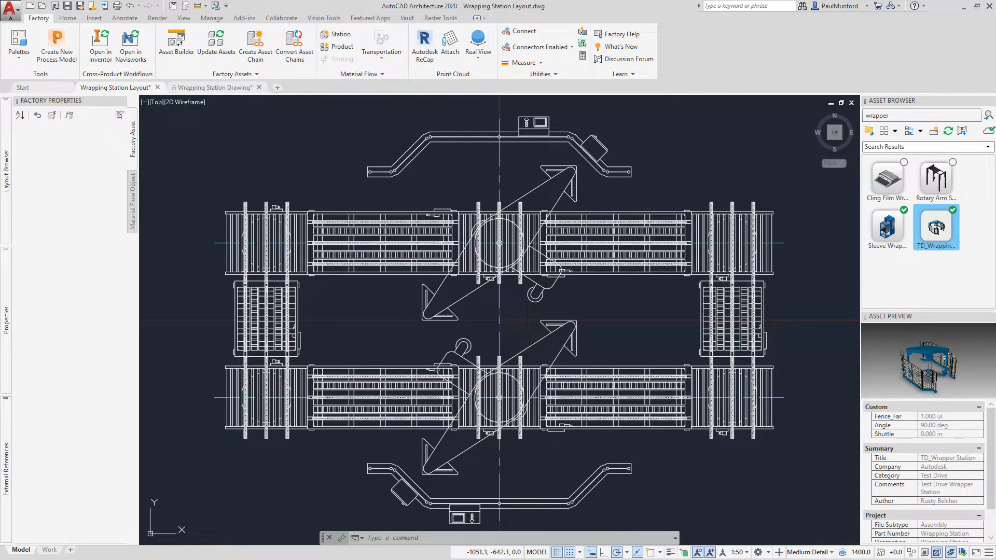
Place the TD_Wrapping Station asset into the pallet conveyor layout.
{"action": "left_click", "coordinate": [502, 399]}
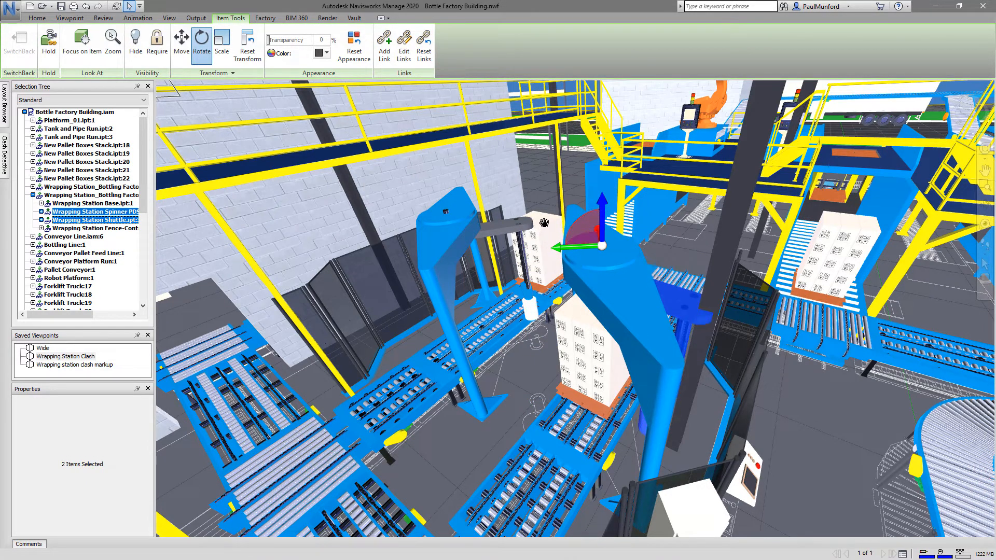
Run the Wrapping Station clash test in Clash Detective and inspect the single hard clash found.
{"action": "left_click", "coordinate": [4, 155]}
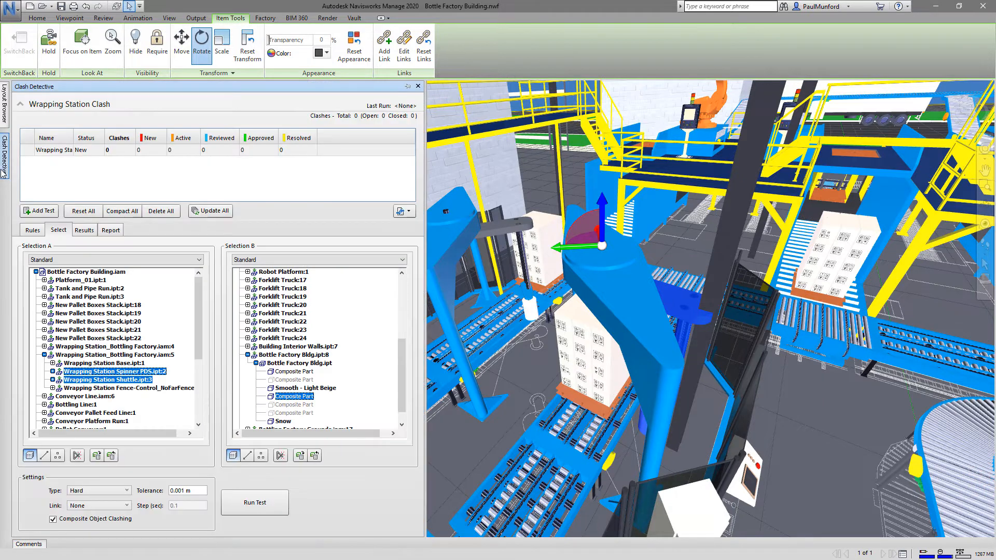
{"action": "left_click", "coordinate": [254, 503]}
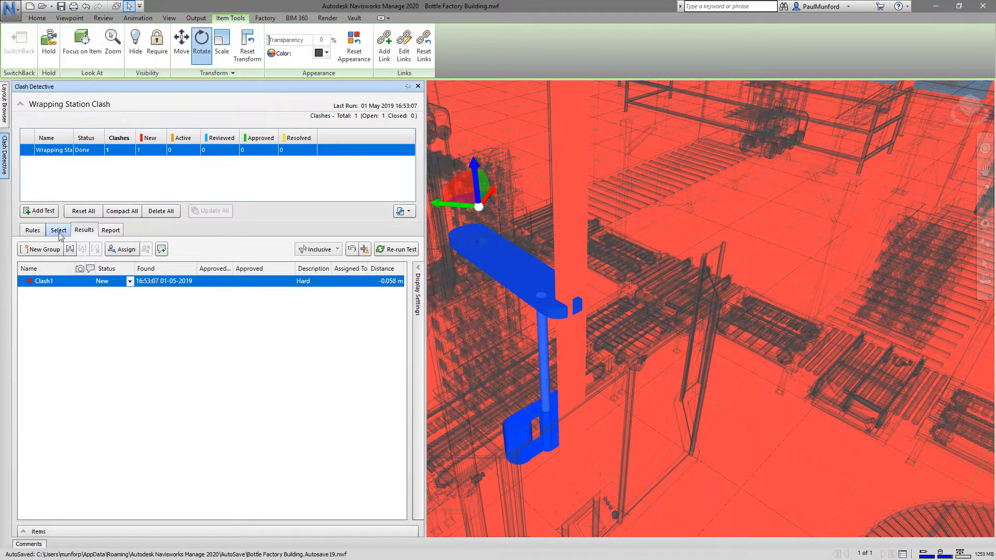
{"action": "left_click", "coordinate": [58, 230]}
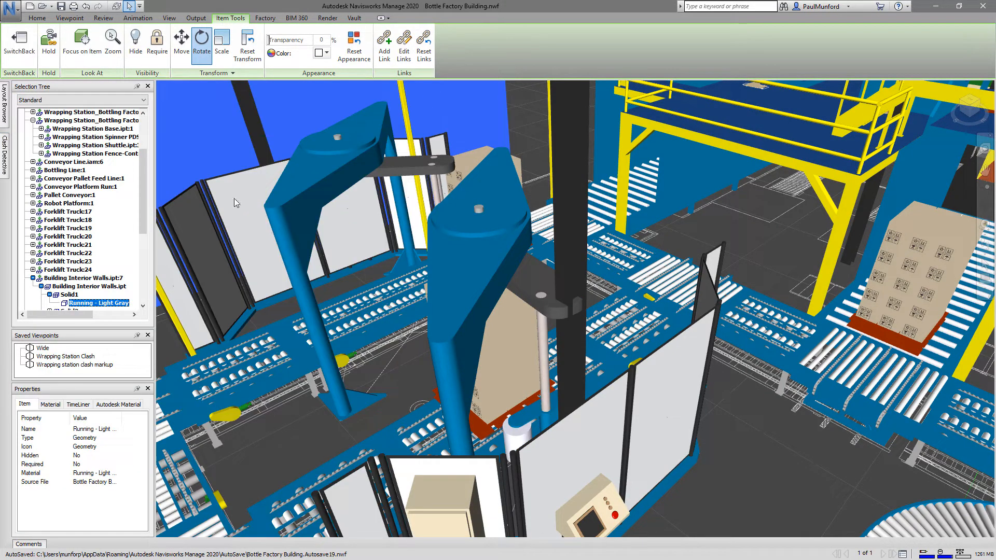
{"action": "left_click", "coordinate": [76, 364]}
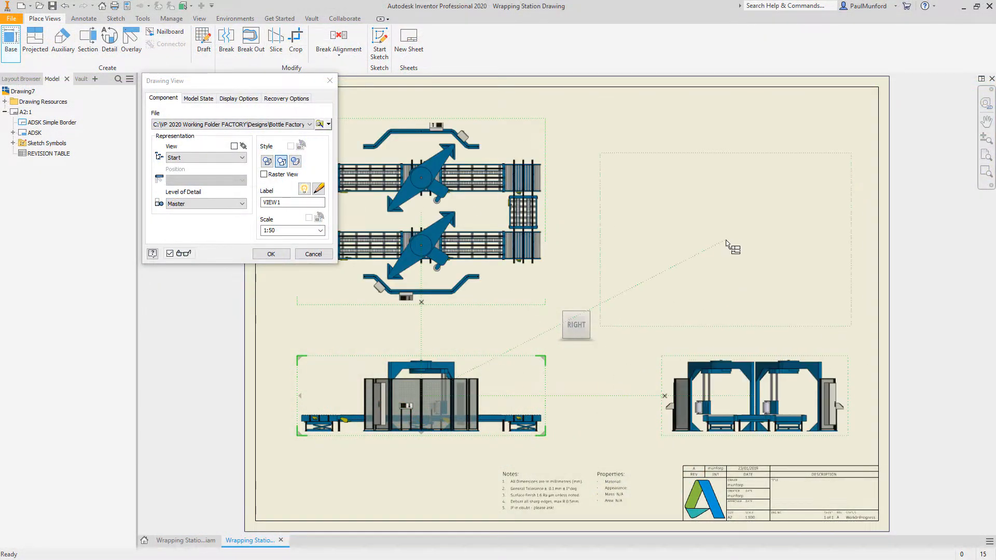
Place base and projected drawing views and add a parts list at the sheet's top right.
{"action": "left_click", "coordinate": [271, 253]}
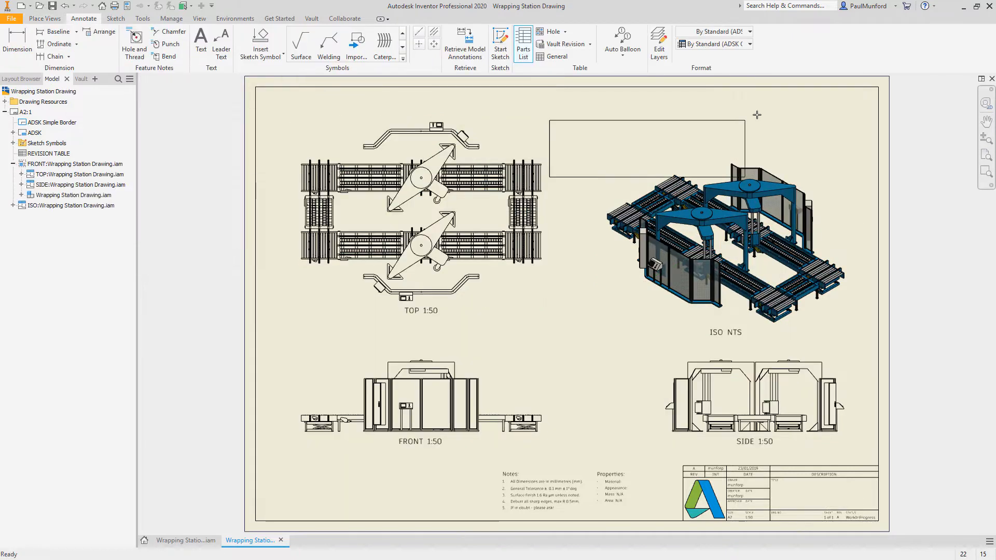
{"action": "left_click", "coordinate": [523, 44]}
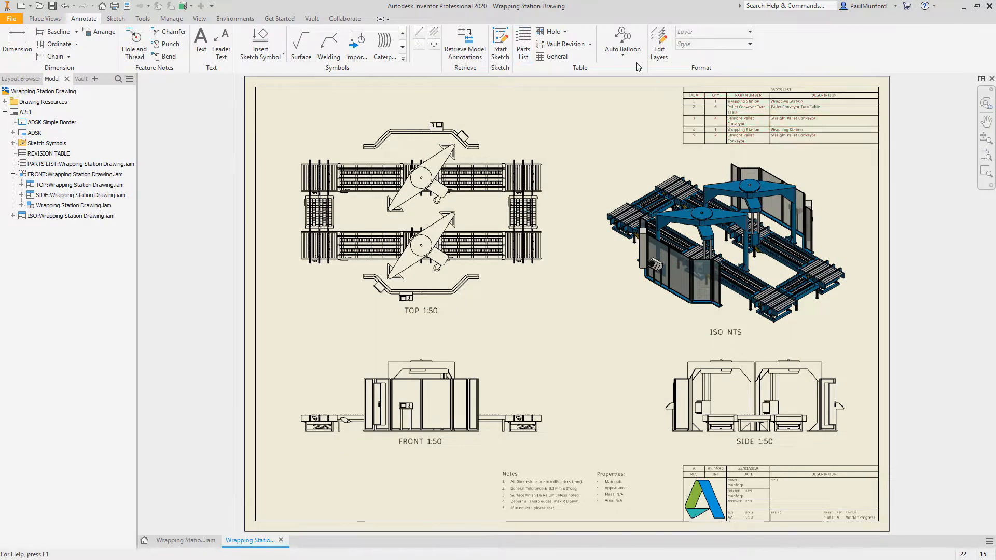
Auto Balloon the drawing components, finishing the component selection.
{"action": "left_click", "coordinate": [621, 40]}
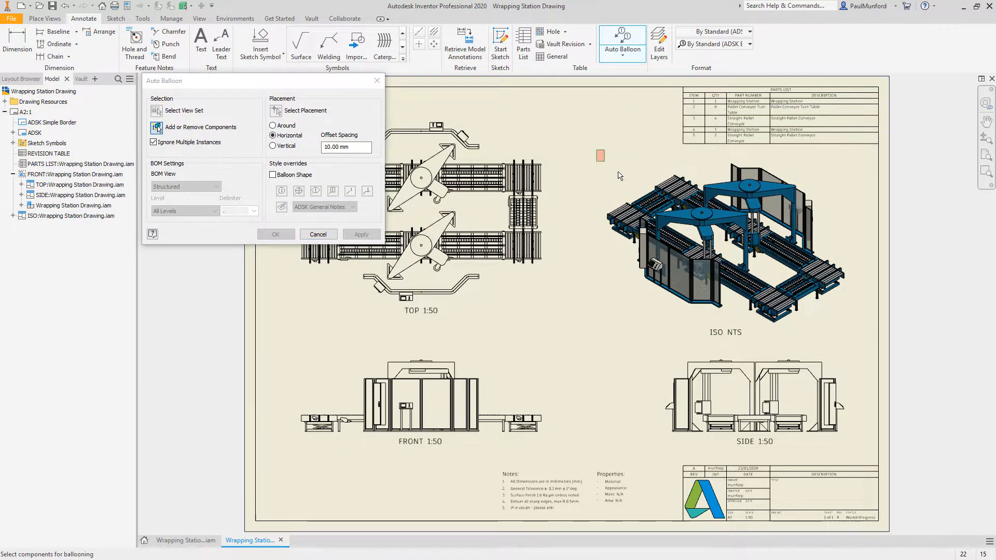
{"action": "right_click", "coordinate": [843, 356]}
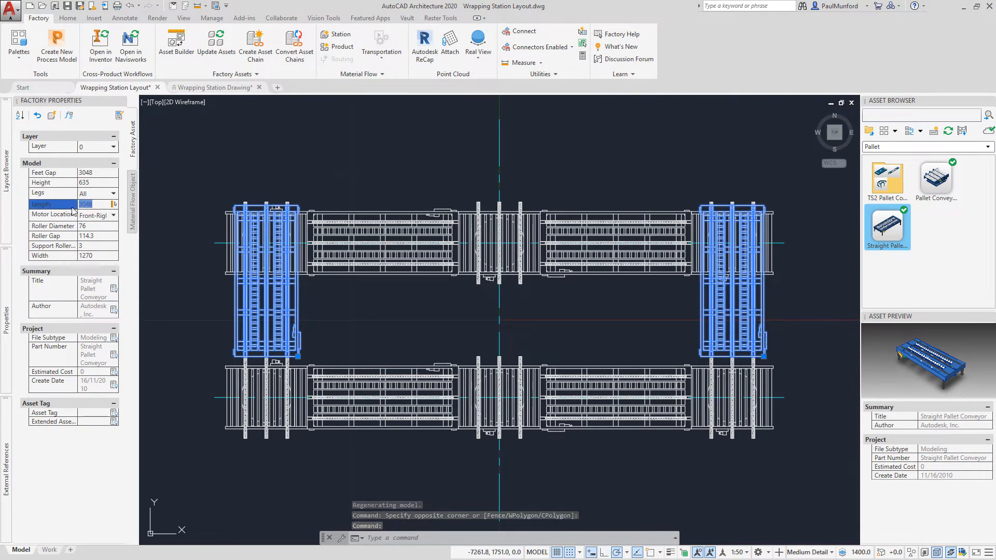
Set both end straight pallet conveyors to length 1465 in Factory Properties.
{"action": "type", "text": "1465"}
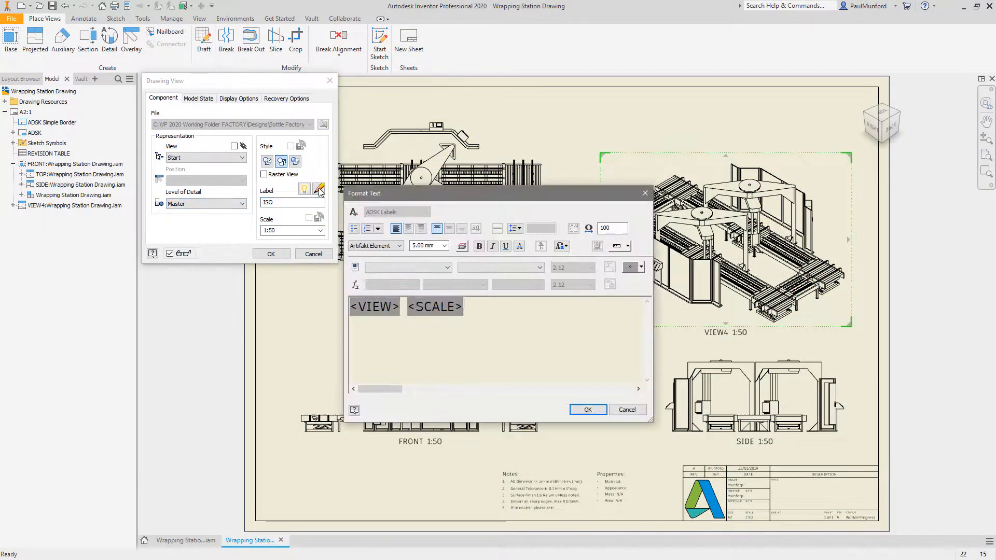
Replace the isometric view label's <SCALE> with NTS so it reads ISO NTS.
{"action": "type", "text": "NTS"}
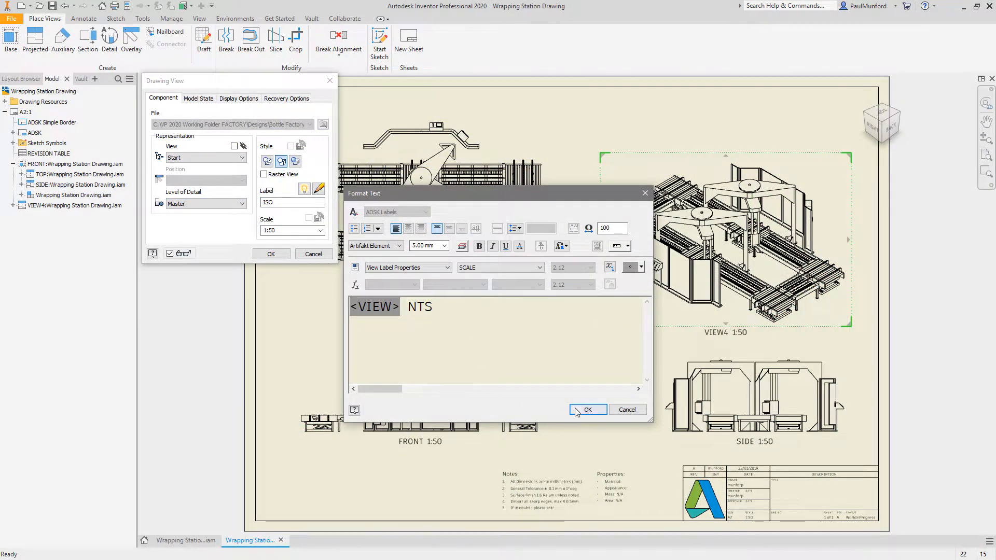
{"action": "left_click", "coordinate": [586, 409]}
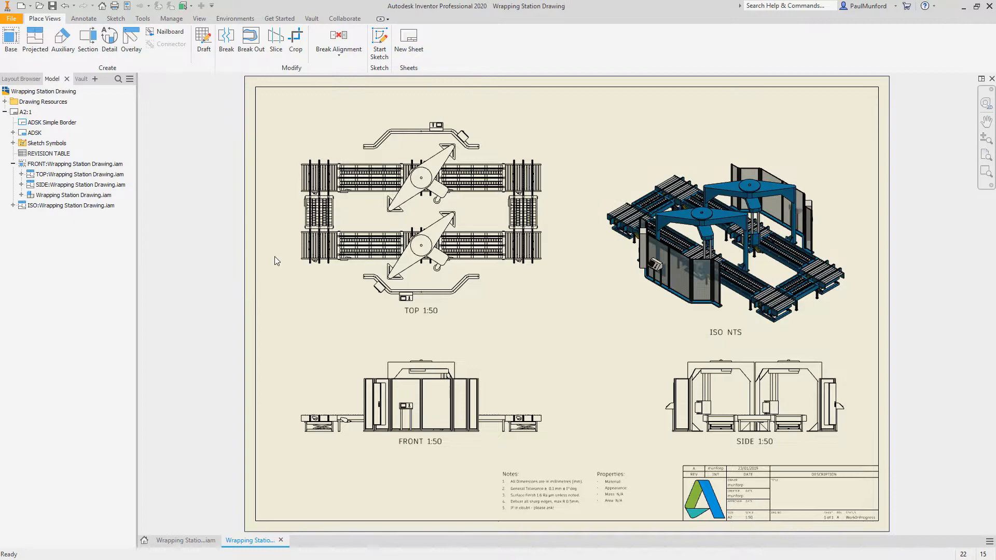
Switch to the Bottle Factory Building.iam assembly.
{"action": "left_click", "coordinate": [83, 18]}
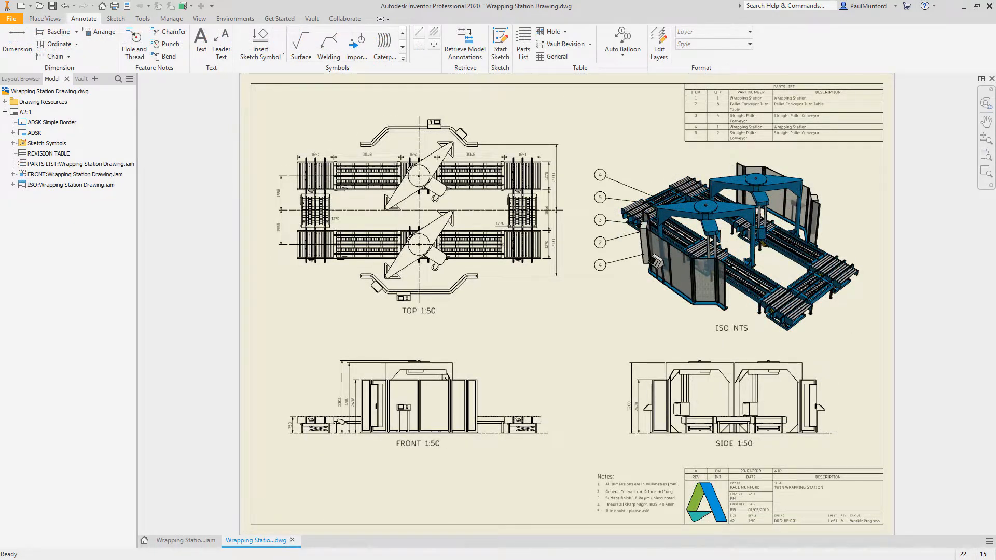
{"action": "left_click", "coordinate": [185, 541]}
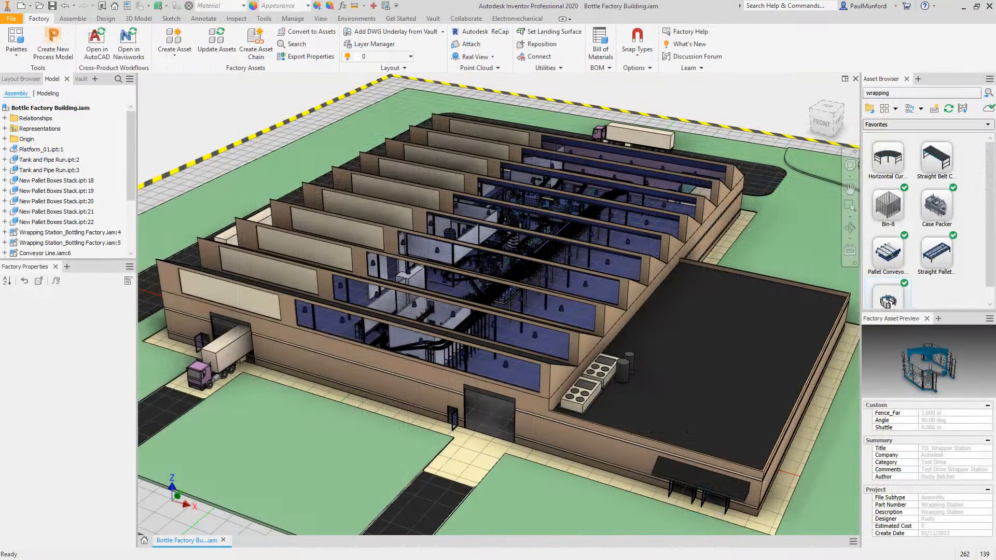